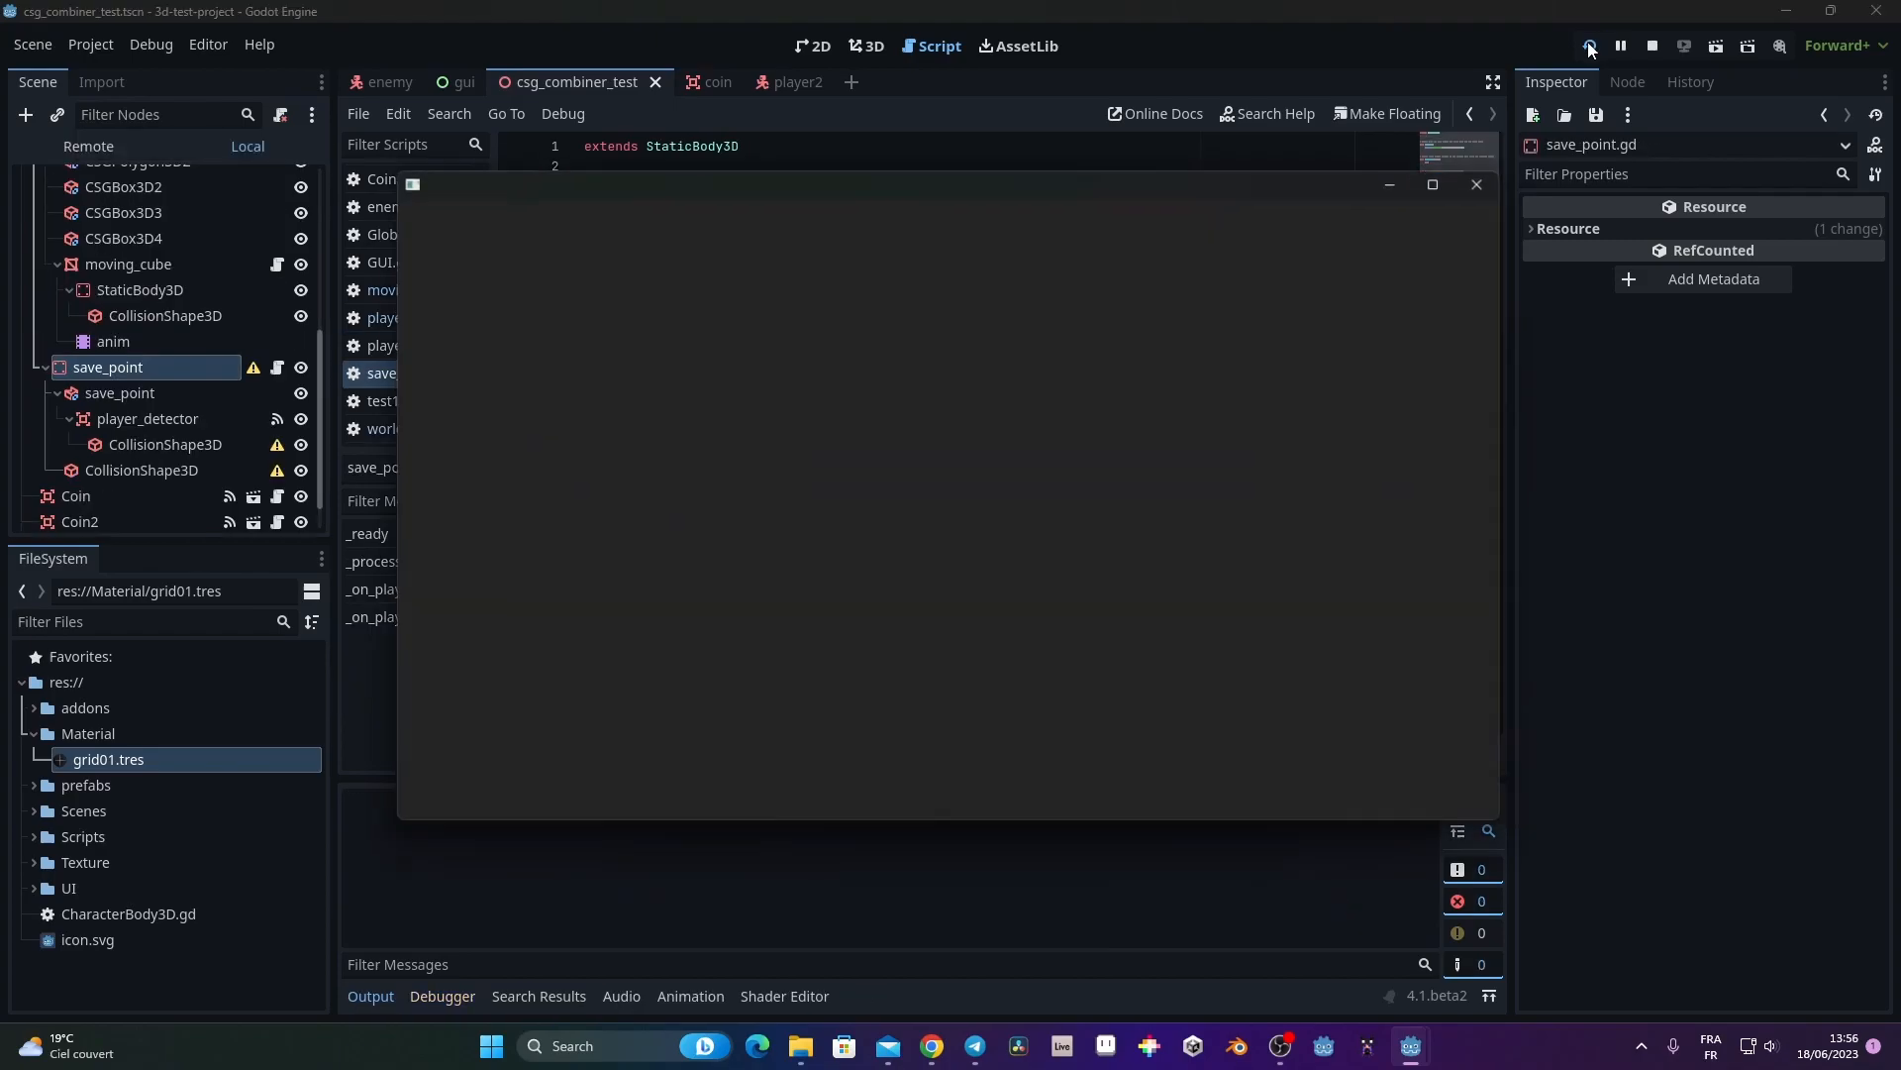
Step: Run the 3D test project in a debug window showing the player, hearts and coin counter
left_click(1588, 46)
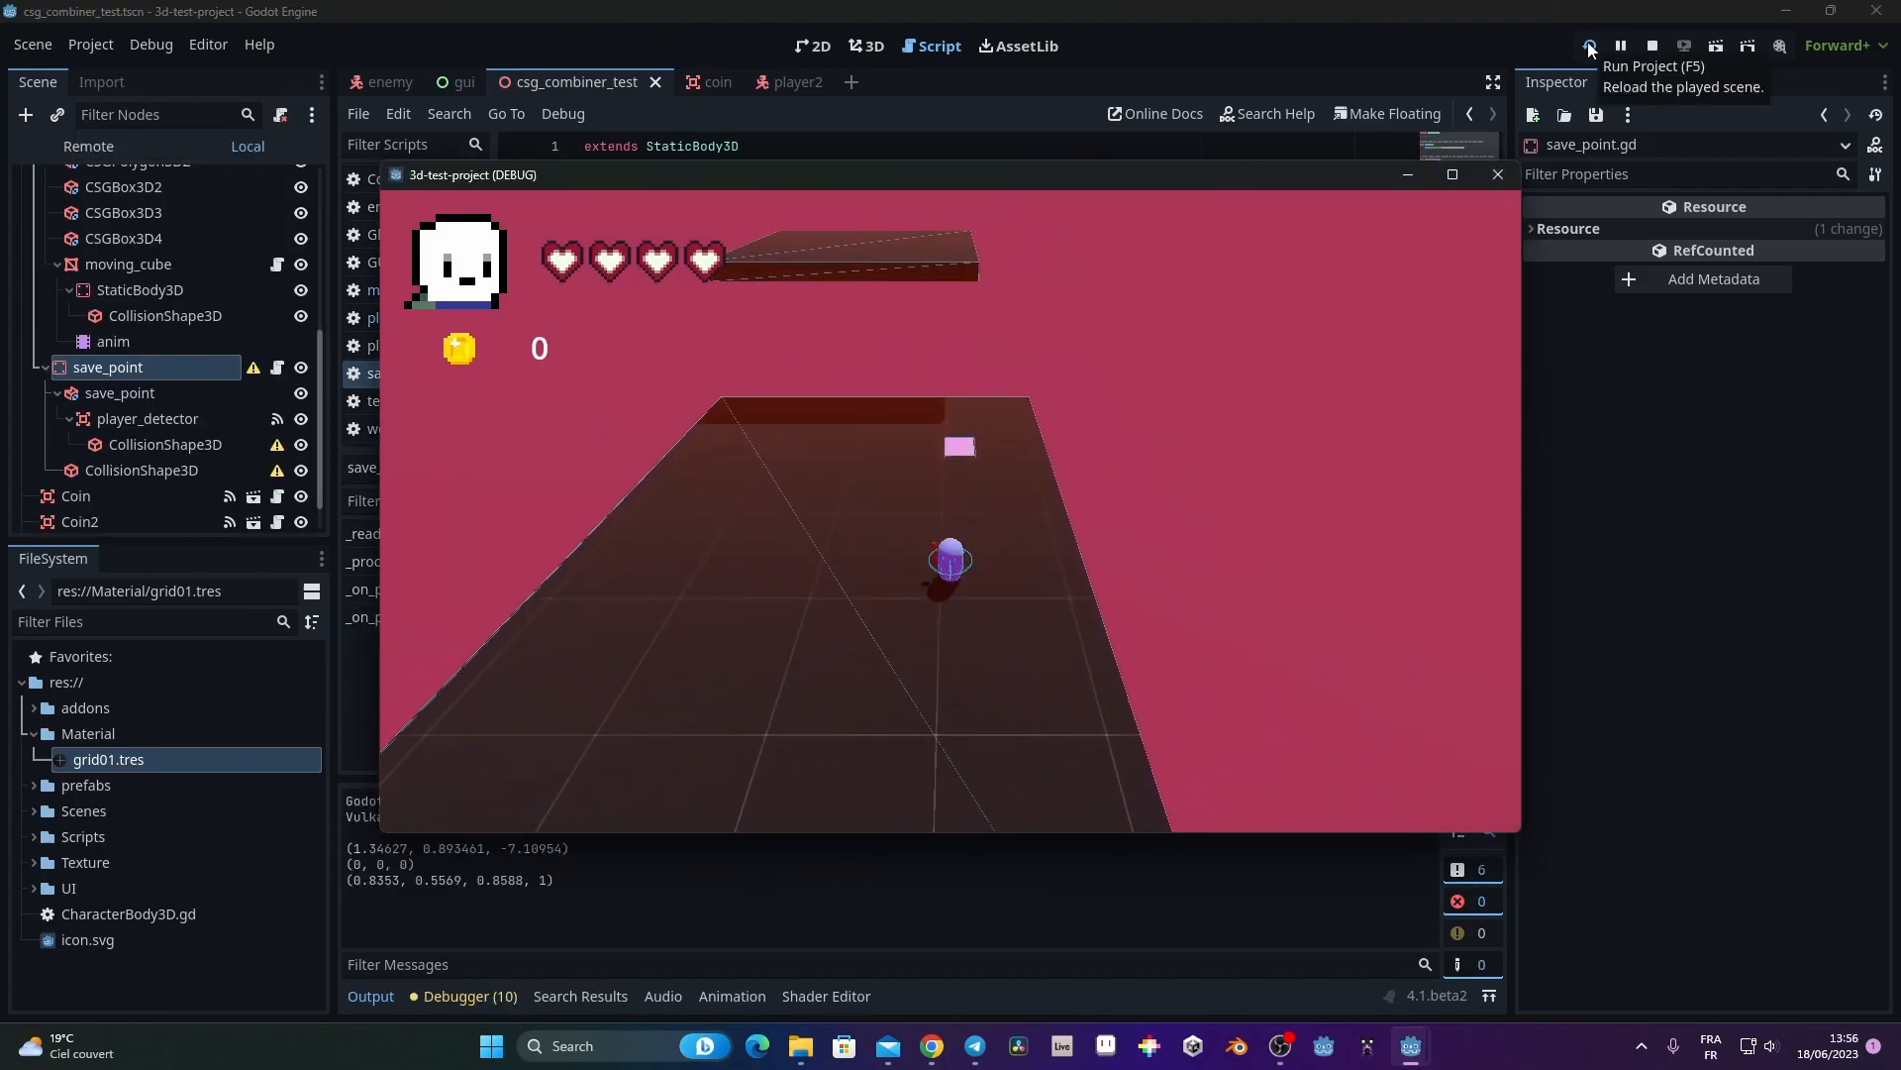